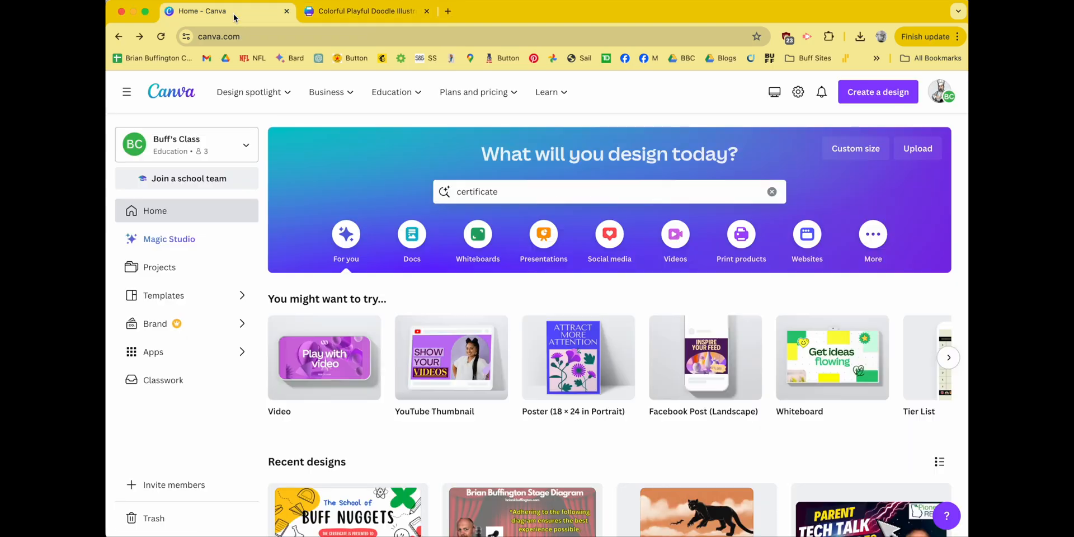
mouse_move(227, 11)
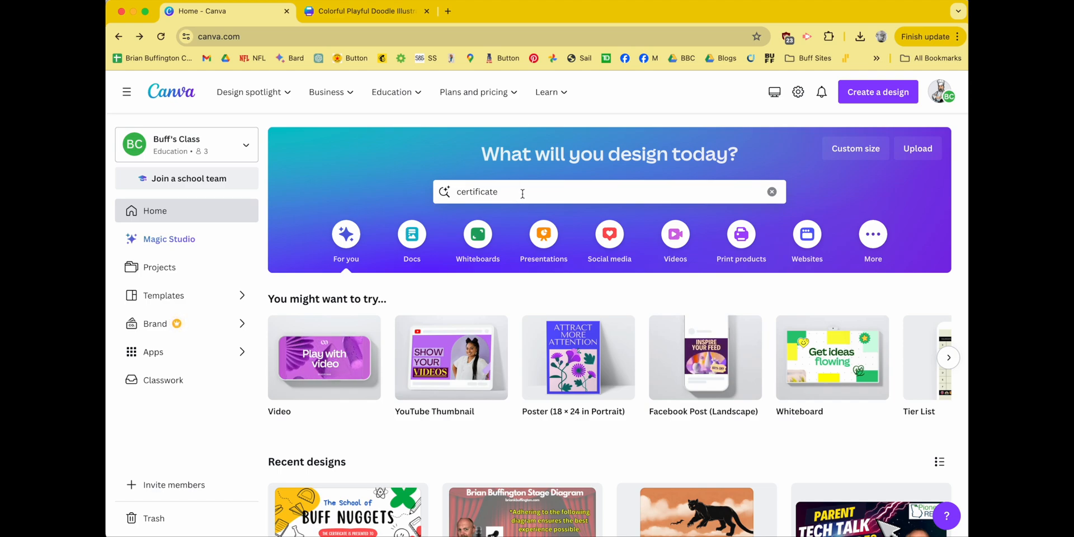
Run the template search for 'certificate' from the Canva home search bar
click(520, 191)
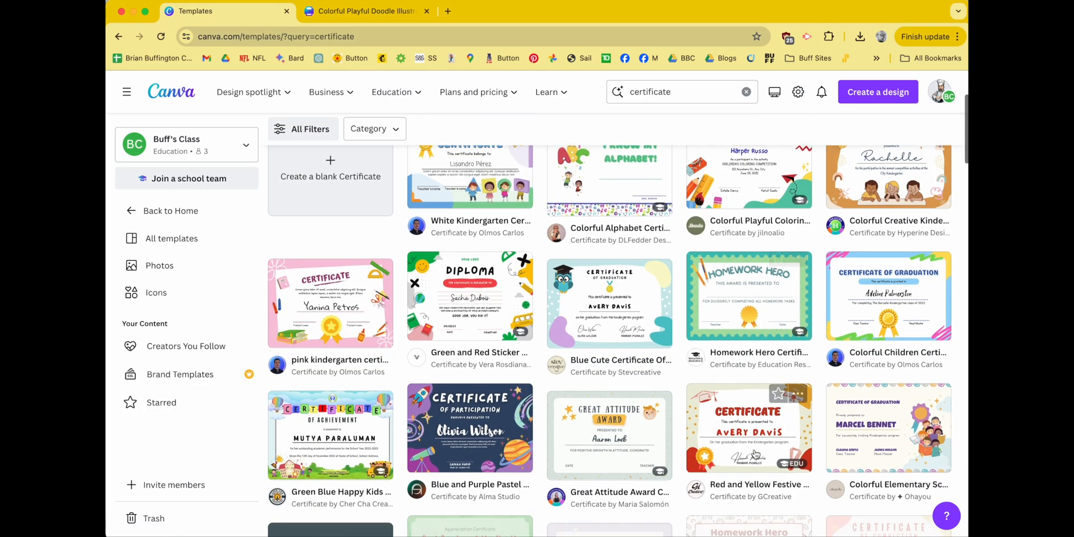
Scroll the results and switch to the Colorful Playful Doodle certificate design in the editor
scroll(down, 3)
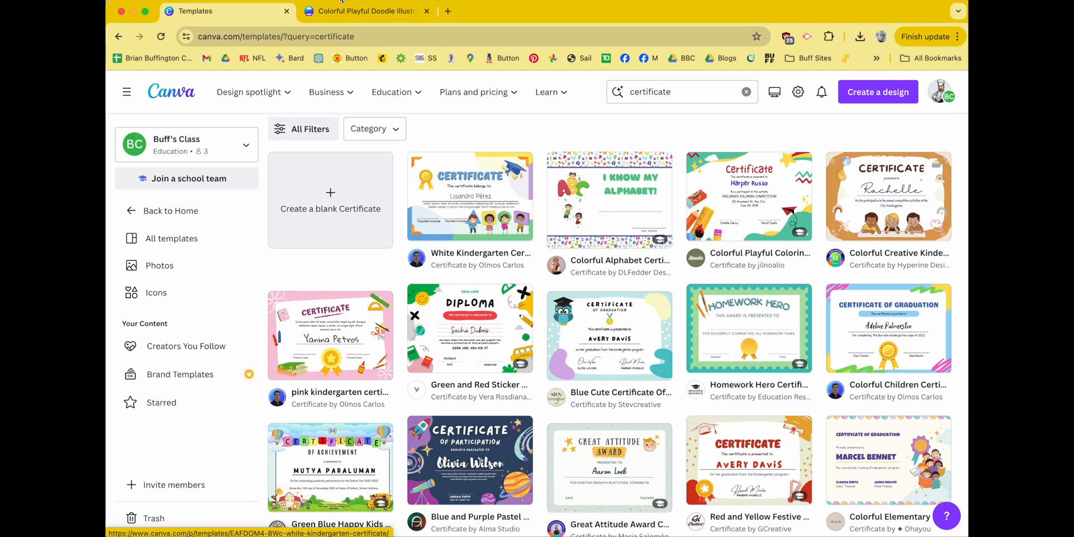
click(363, 11)
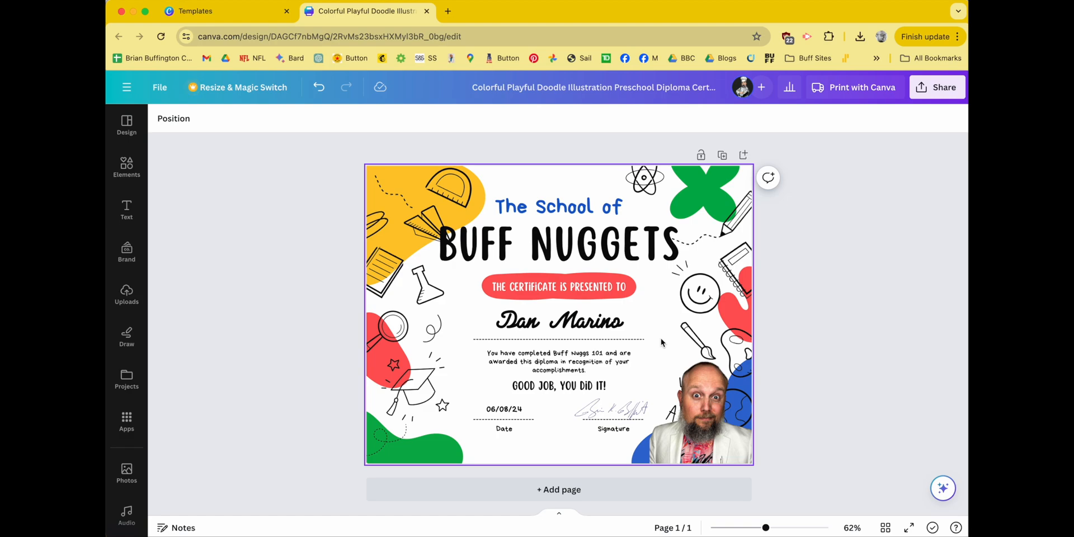
mouse_move(660, 350)
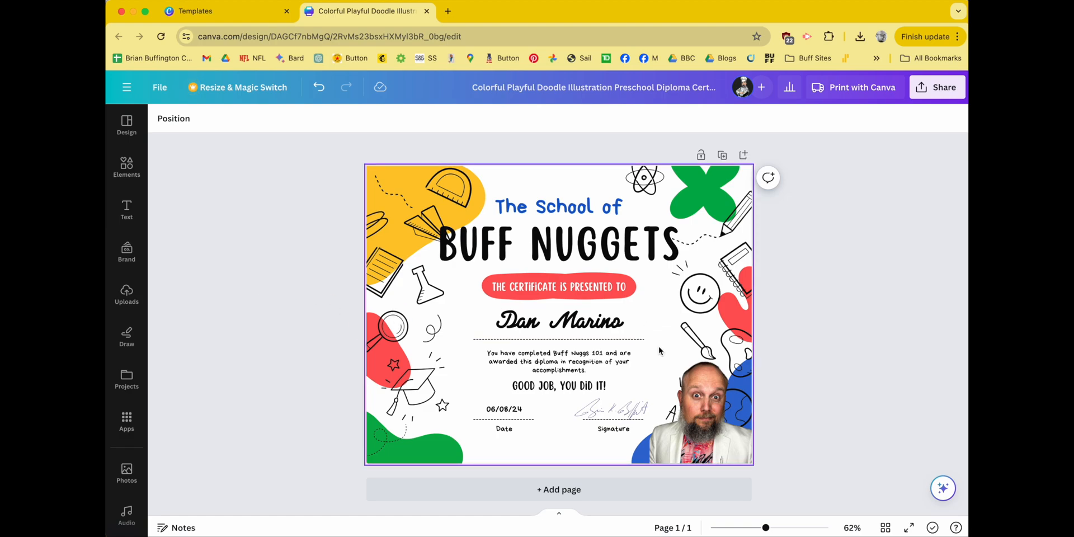
Select the BUFF NUGGETS title, presenter photo and signature, then show the Uploads library with the signature scan
click(557, 245)
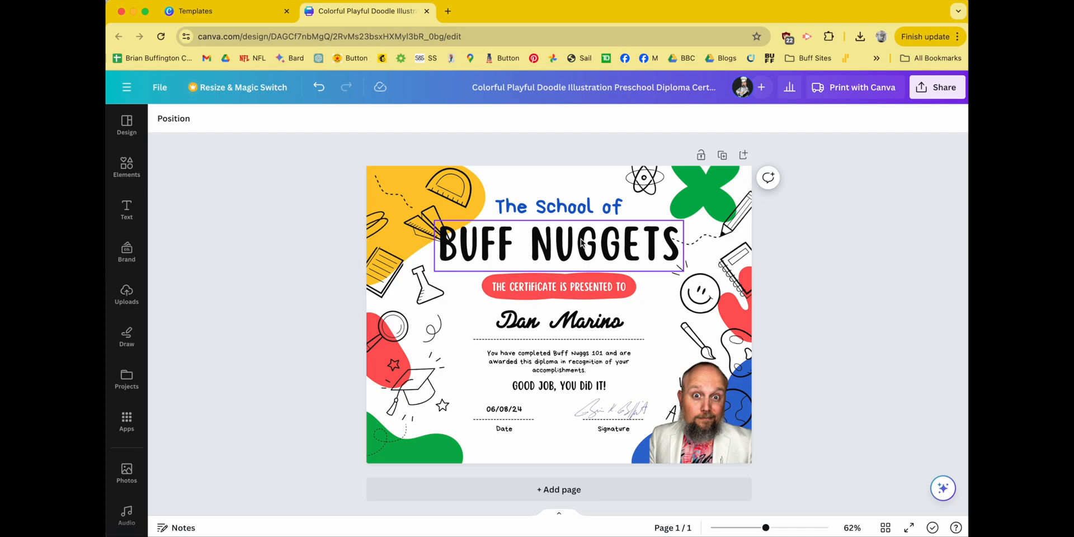
click(698, 410)
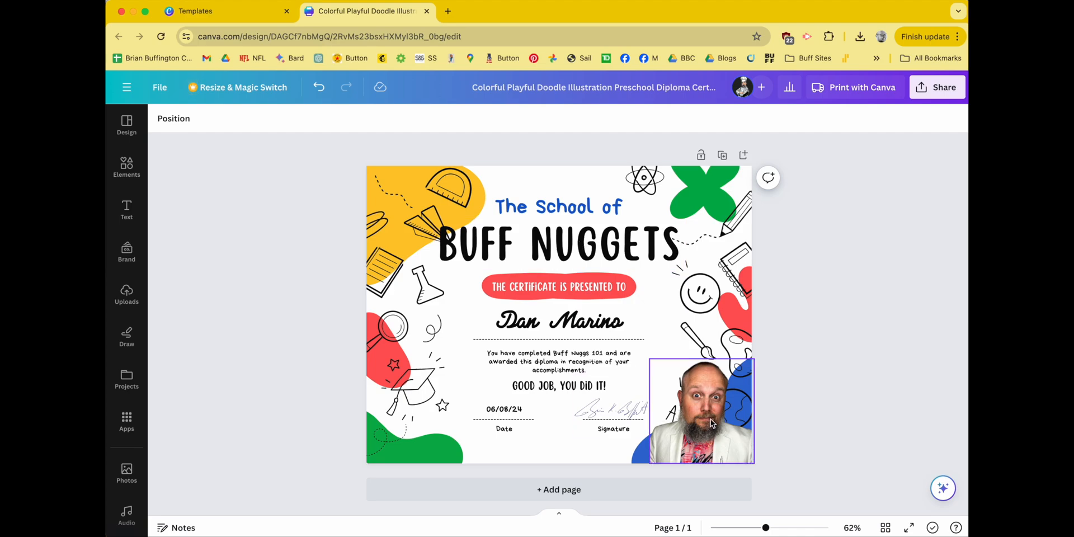
click(613, 404)
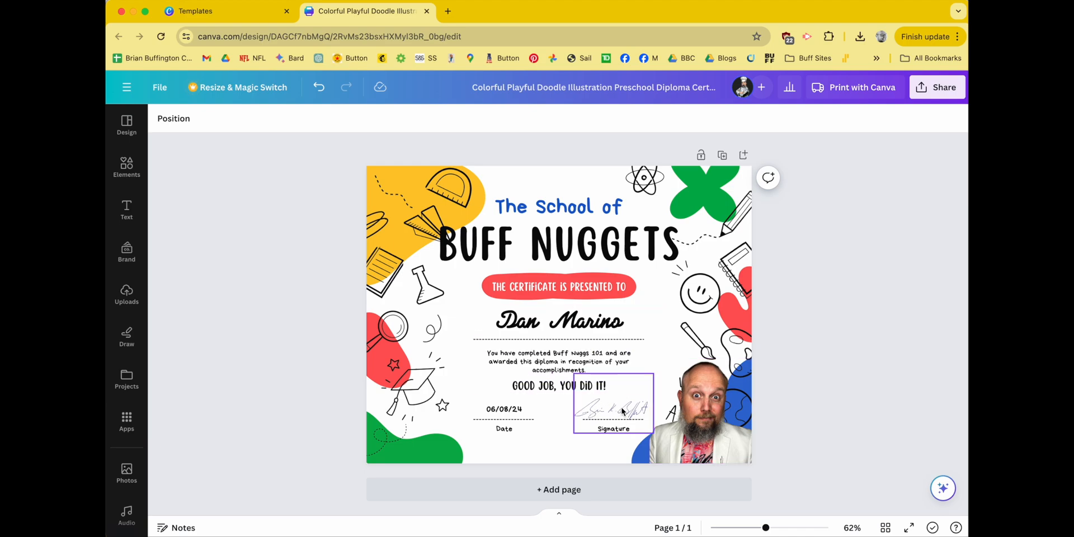
click(126, 293)
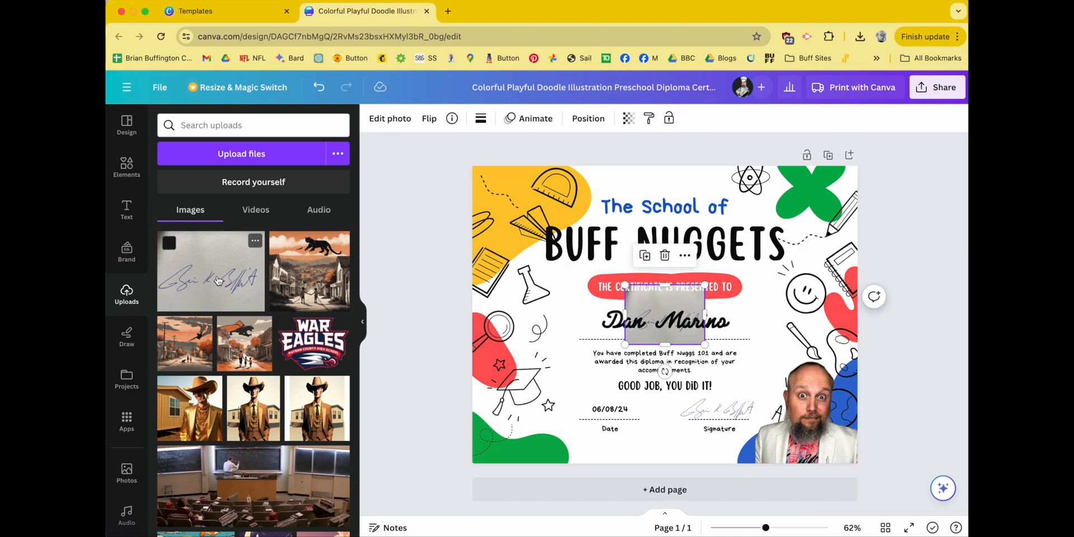
mouse_move(665, 309)
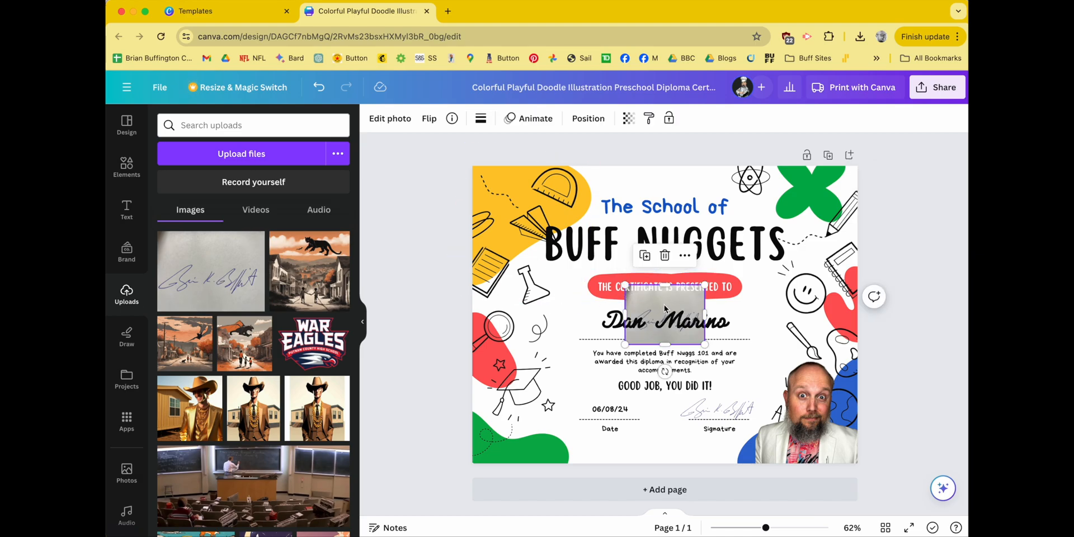
click(390, 118)
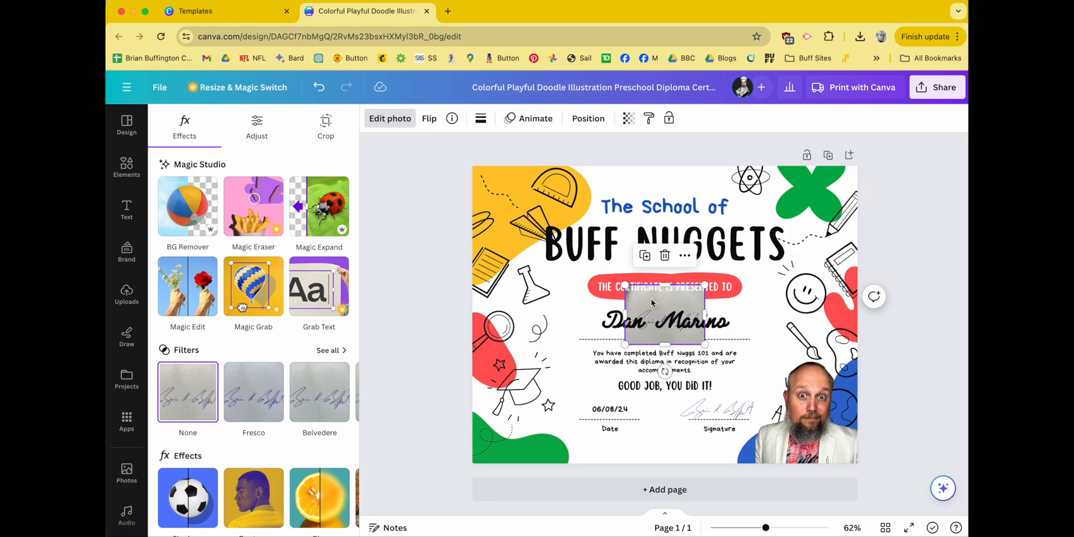
click(127, 294)
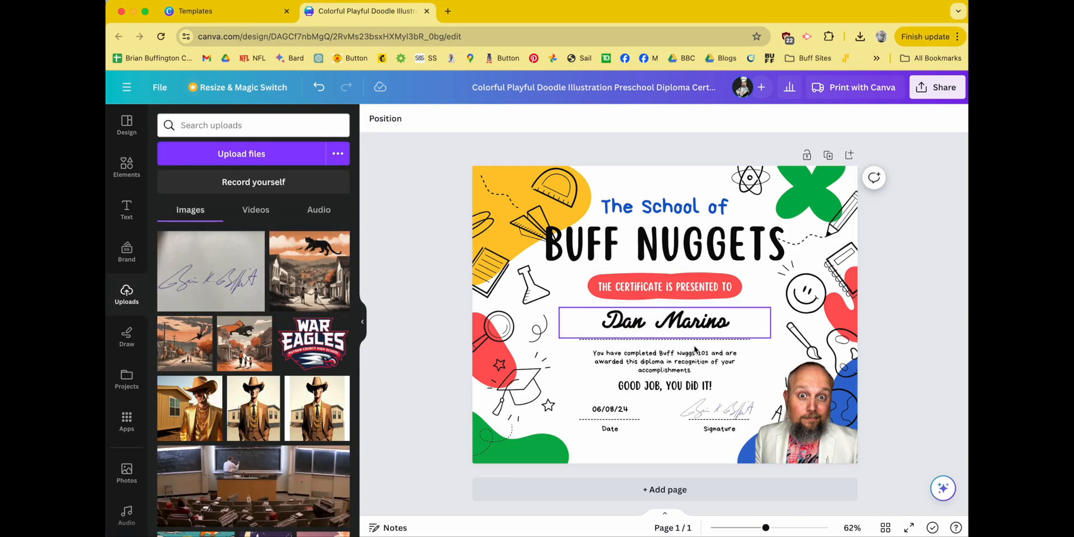
mouse_move(678, 331)
text(bulk create)
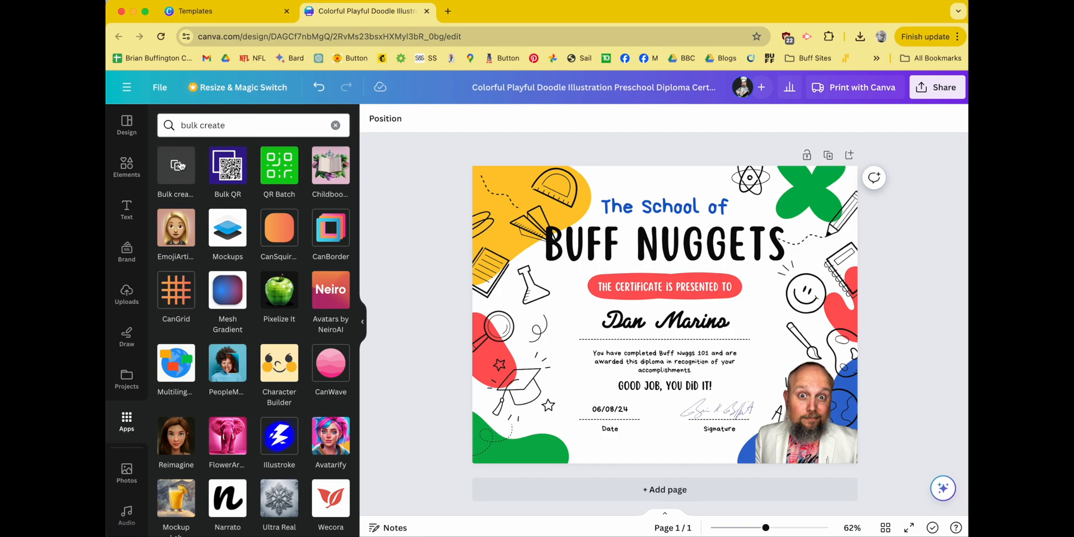
Launch Bulk create, enter data manually with Beyonce in row 2 under Ray Charles, and confirm with Done
click(176, 165)
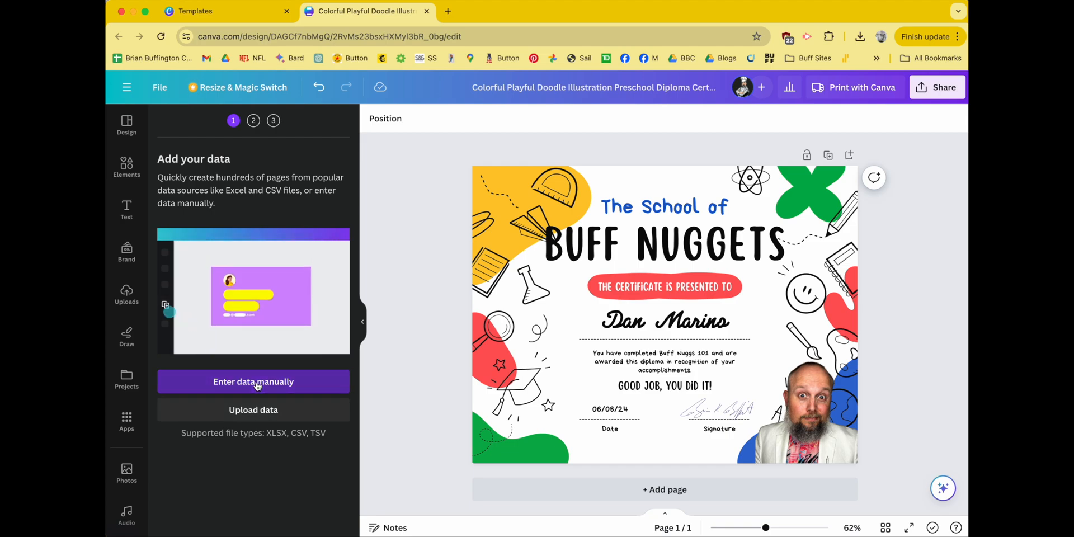
click(253, 382)
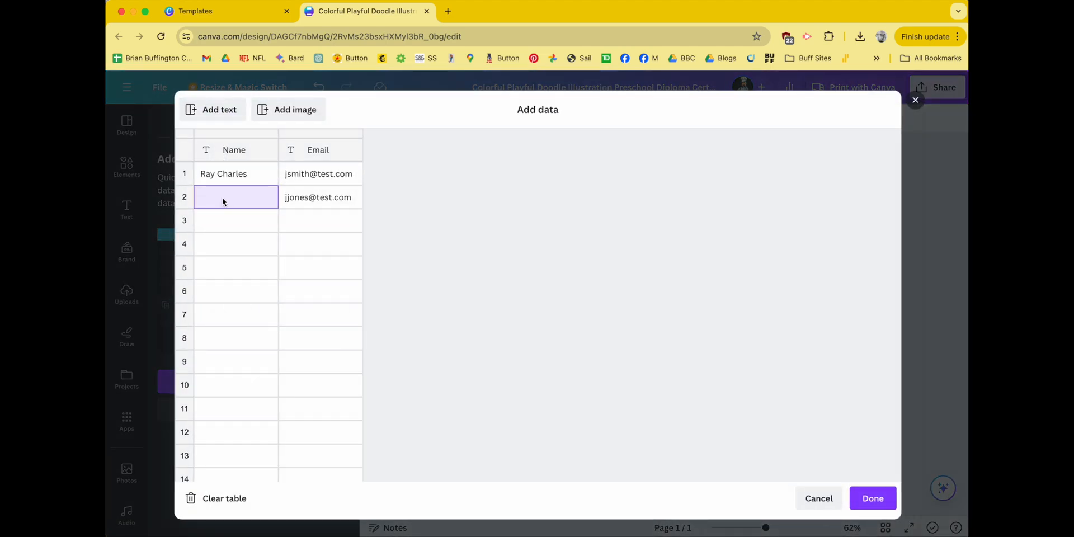
text(Beyonce)
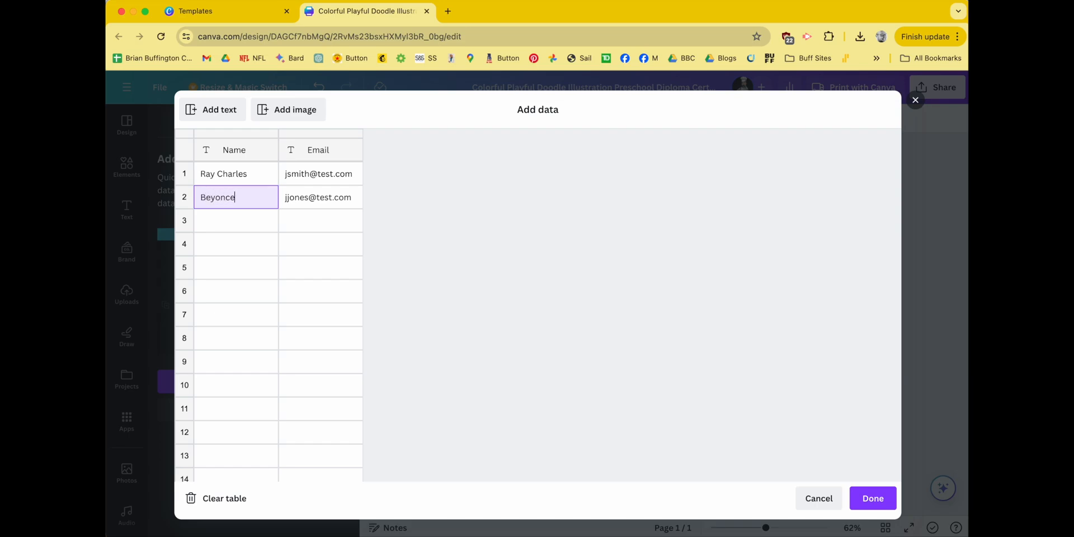
click(871, 498)
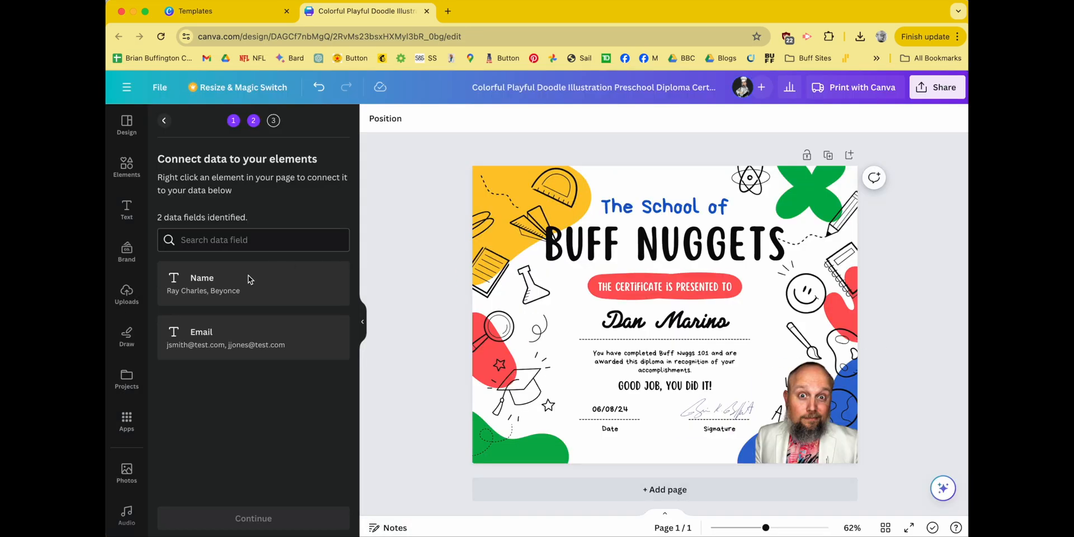
mouse_move(218, 181)
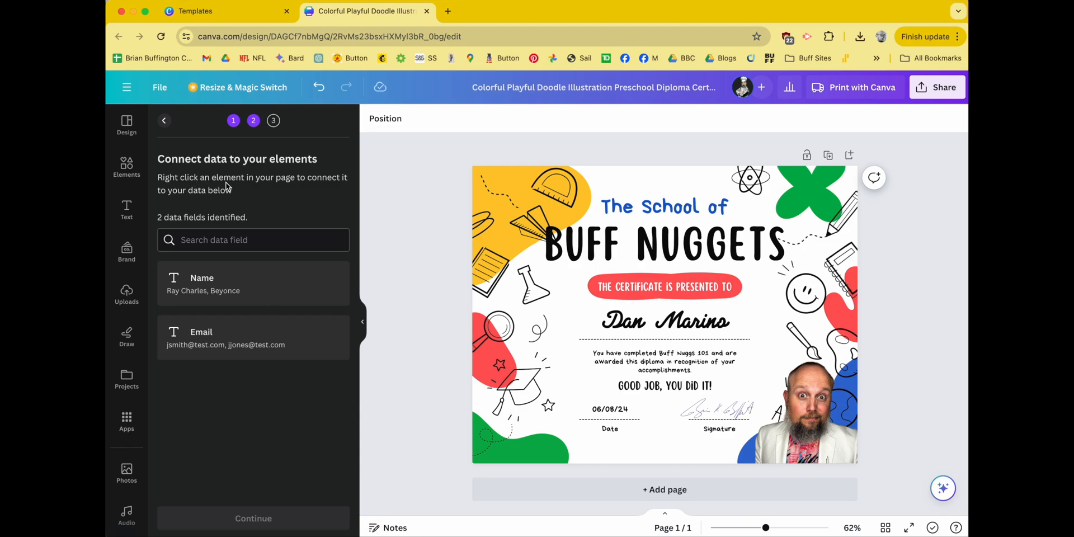
Connect the Dan Marino recipient text to the Name data field via Connect data
click(663, 385)
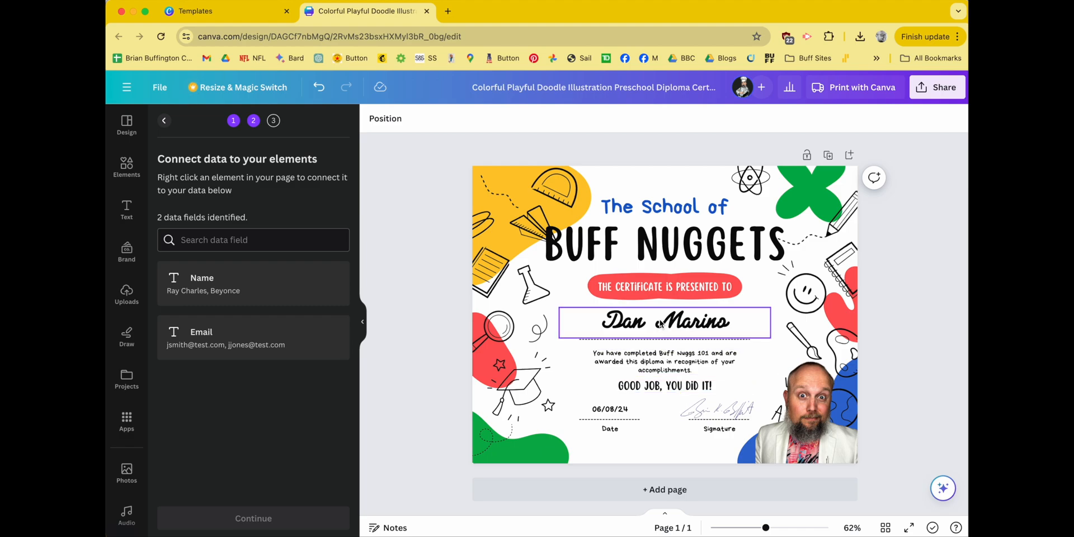
right_click(663, 322)
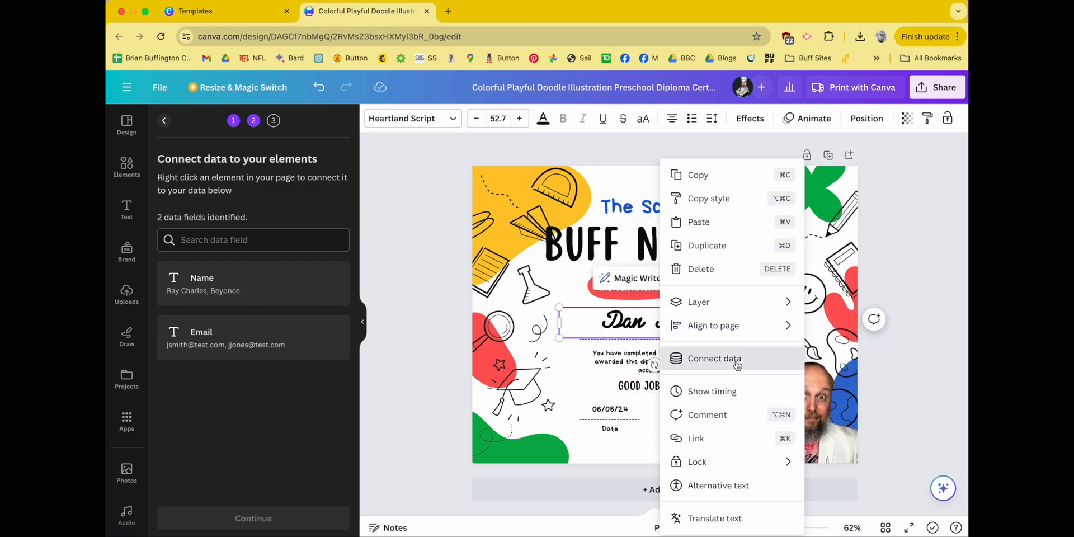
click(715, 358)
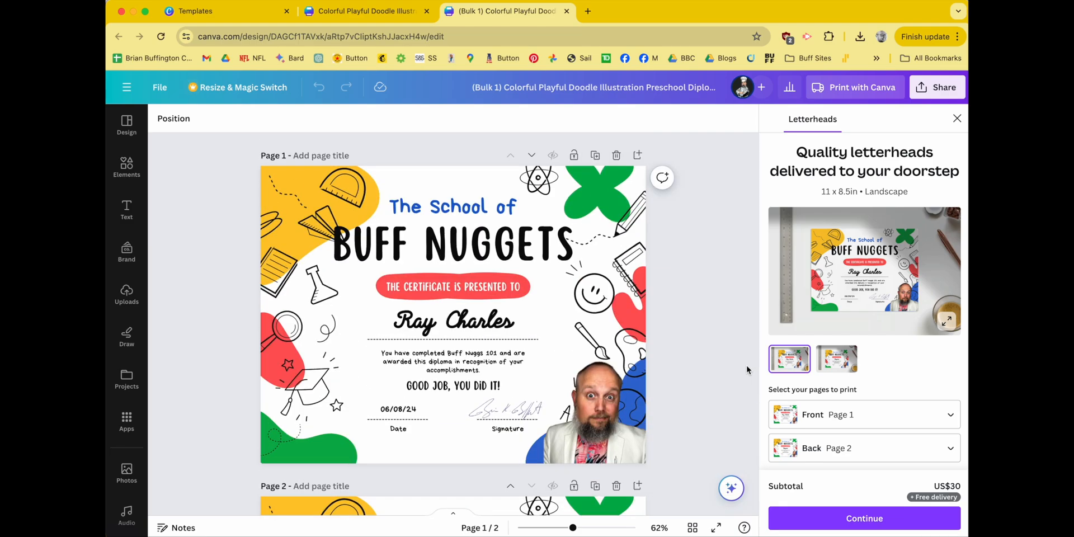
mouse_move(959, 161)
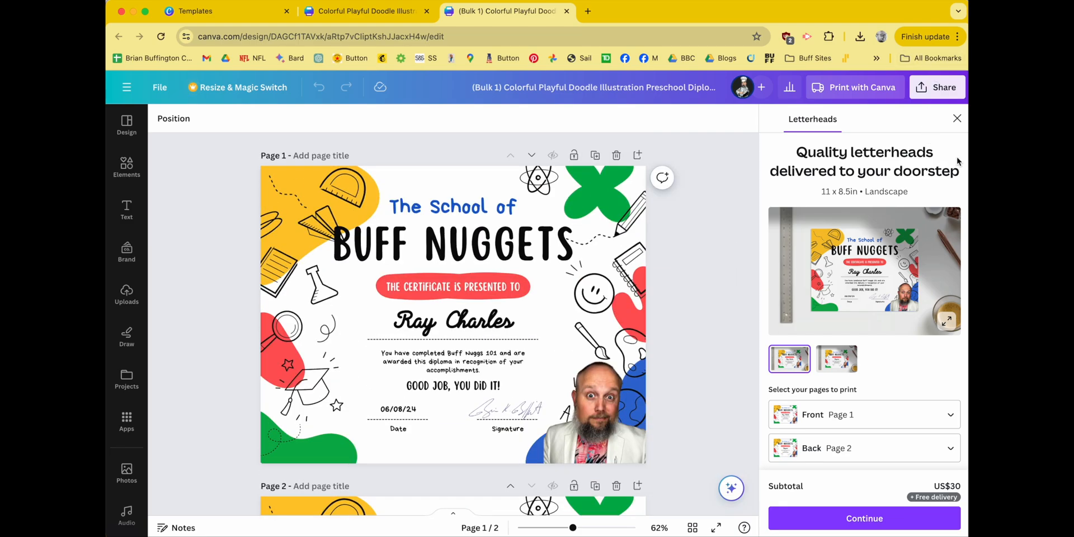
Bring up Share for the generated two-page set showing Ray Charles on page 1
click(938, 88)
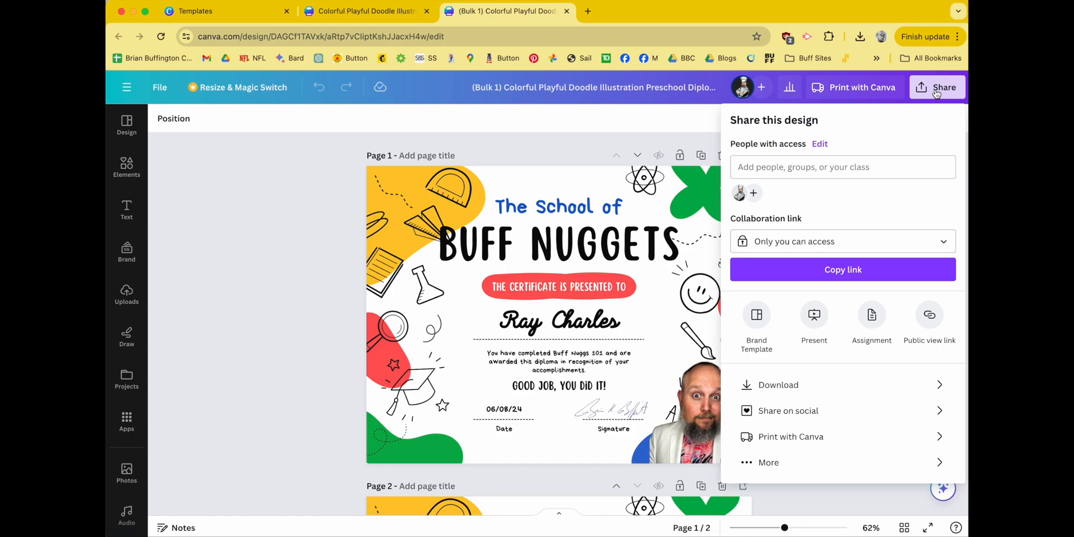
Go to Download and expand the File type list showing JPG, PNG and PDF Standard
click(778, 384)
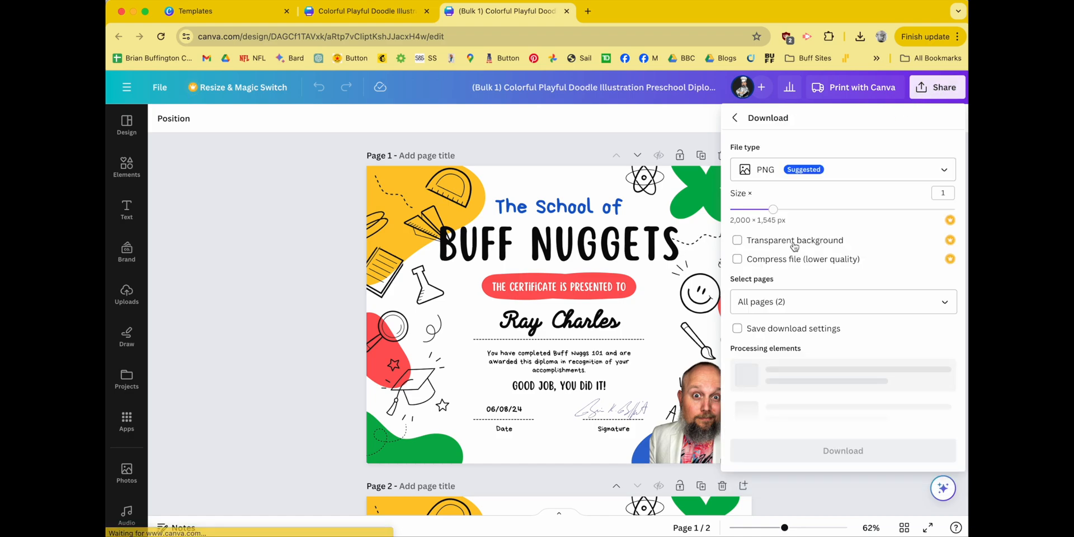
click(841, 169)
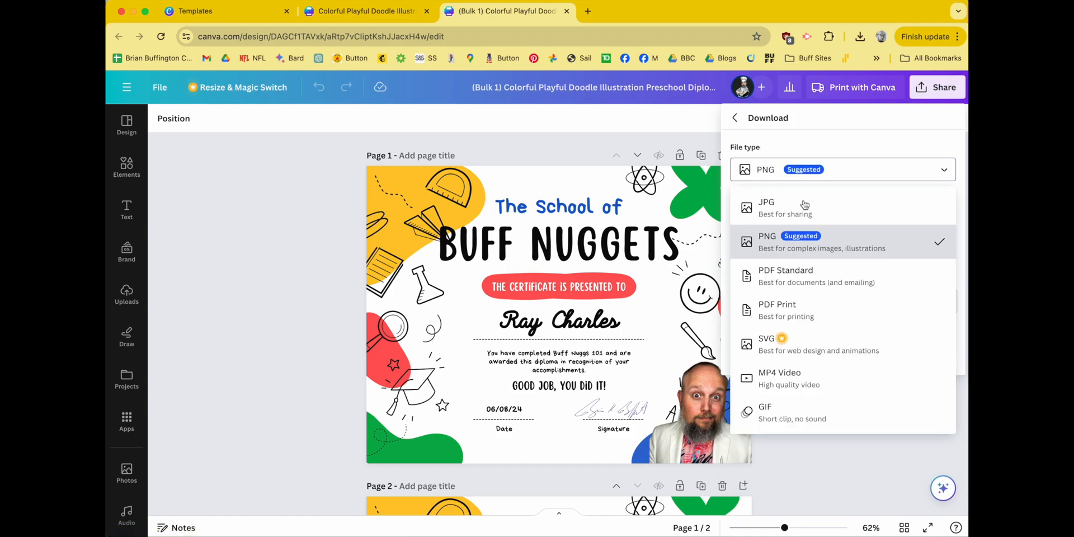
mouse_move(814, 310)
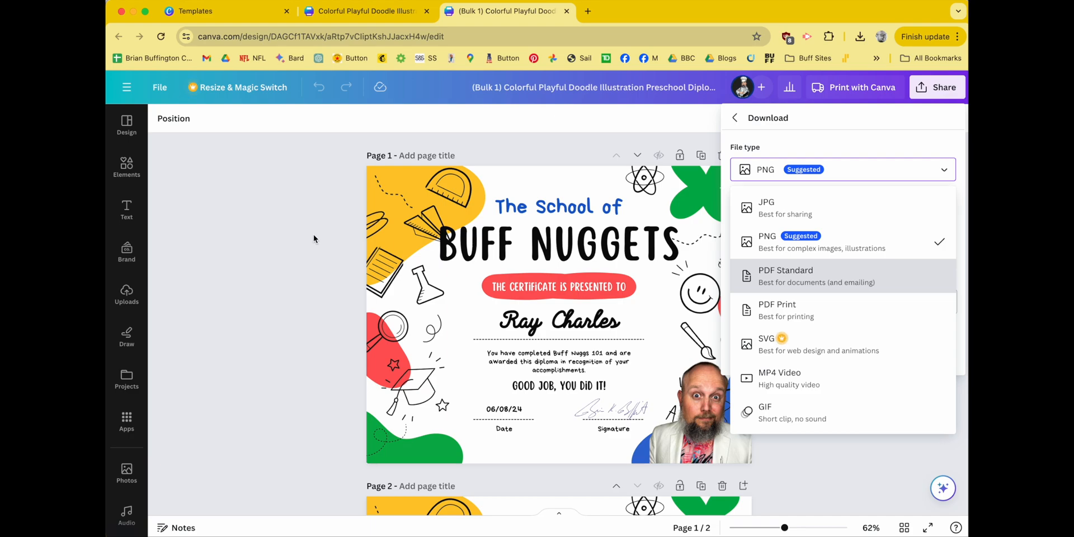
mouse_move(311, 249)
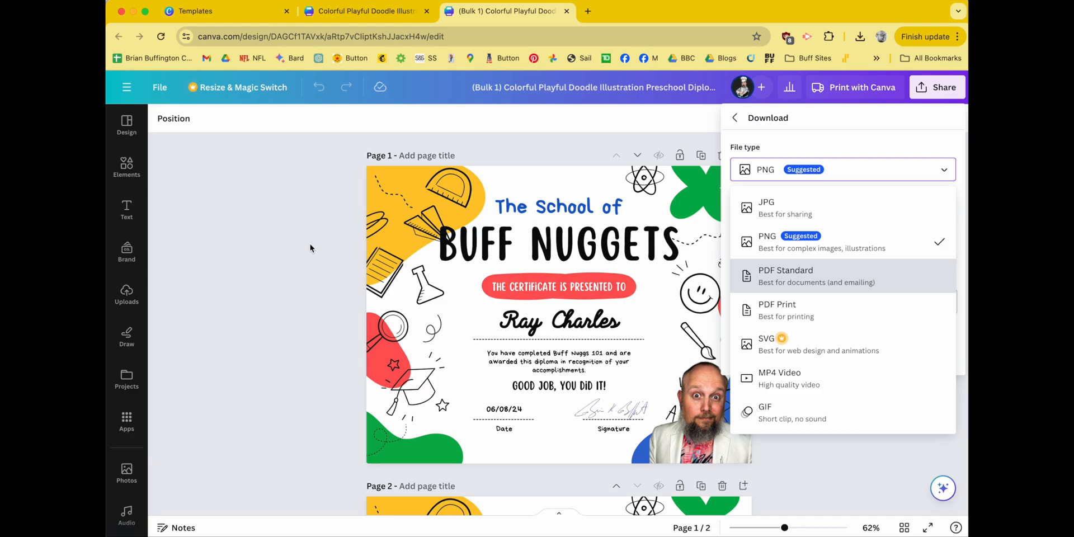